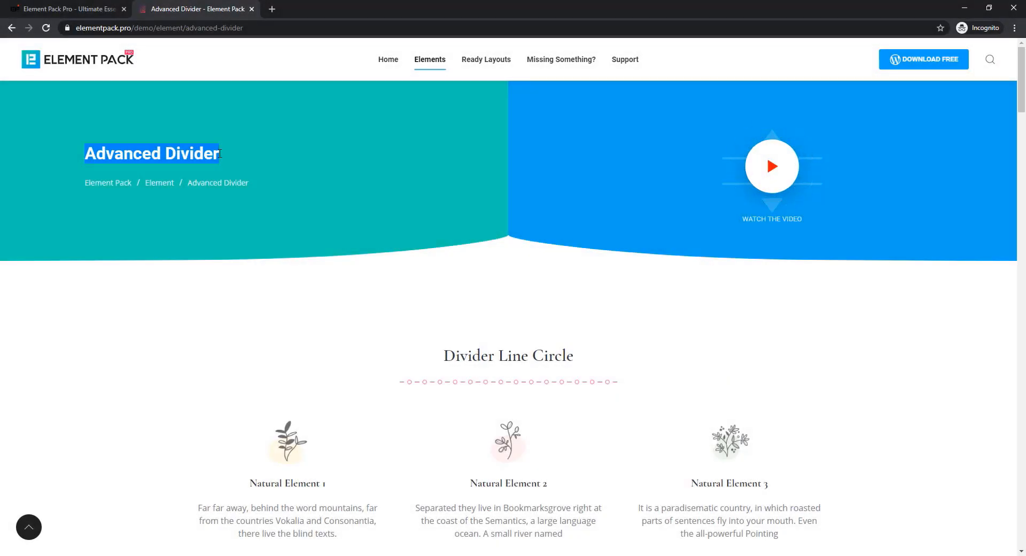
Scroll the Advanced Divider page past the Circle divider to the Dashed and Star divider lines.
{"action": "scroll", "scroll_direction": "down", "scroll_amount": 3}
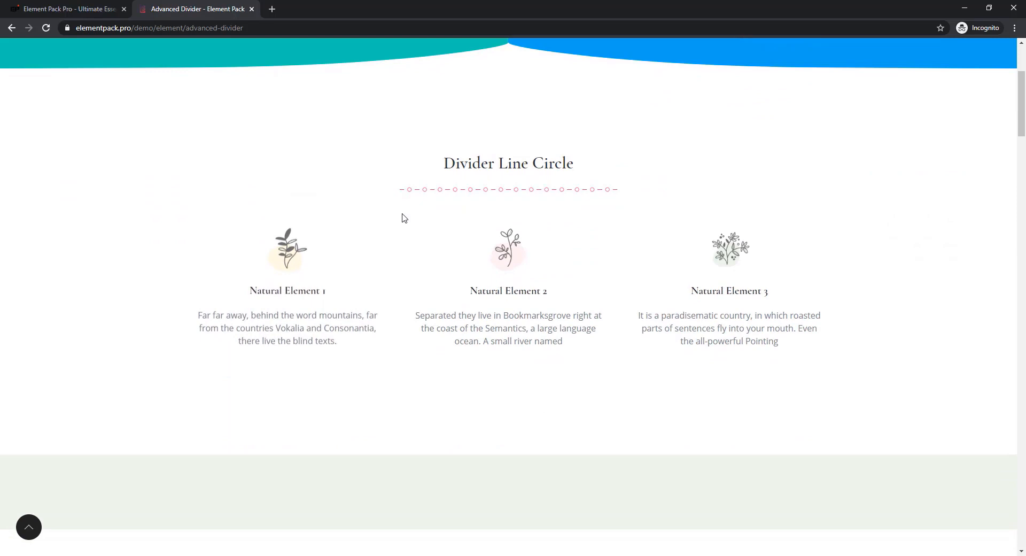
{"action": "mouse_move", "coordinate": [425, 200]}
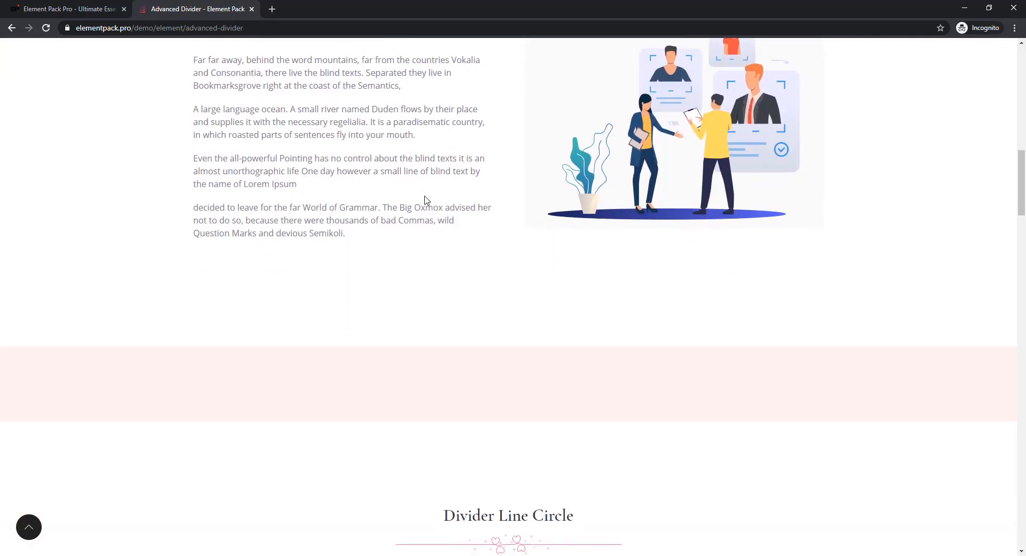
{"action": "scroll", "scroll_direction": "down", "scroll_amount": 3}
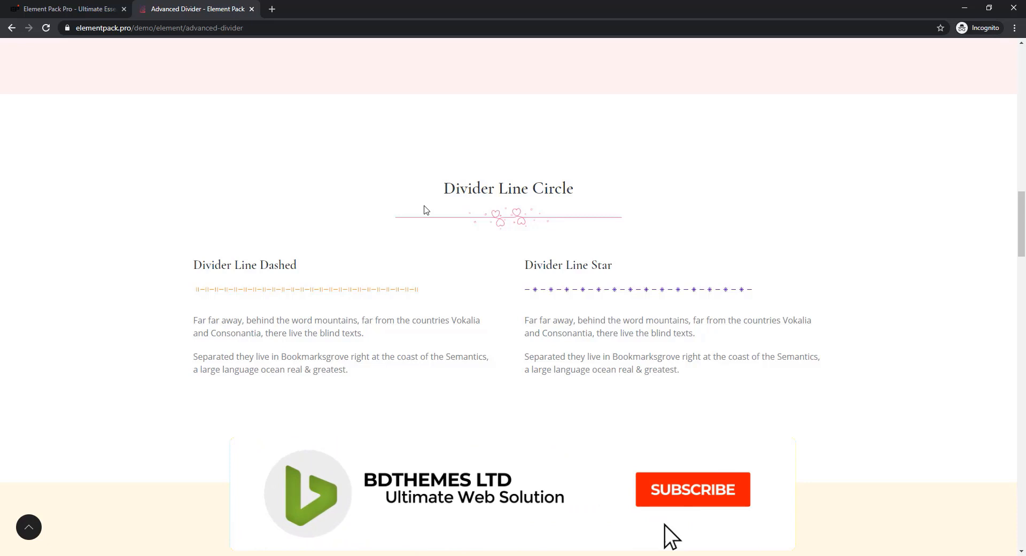
{"action": "scroll", "scroll_direction": "down", "scroll_amount": 3}
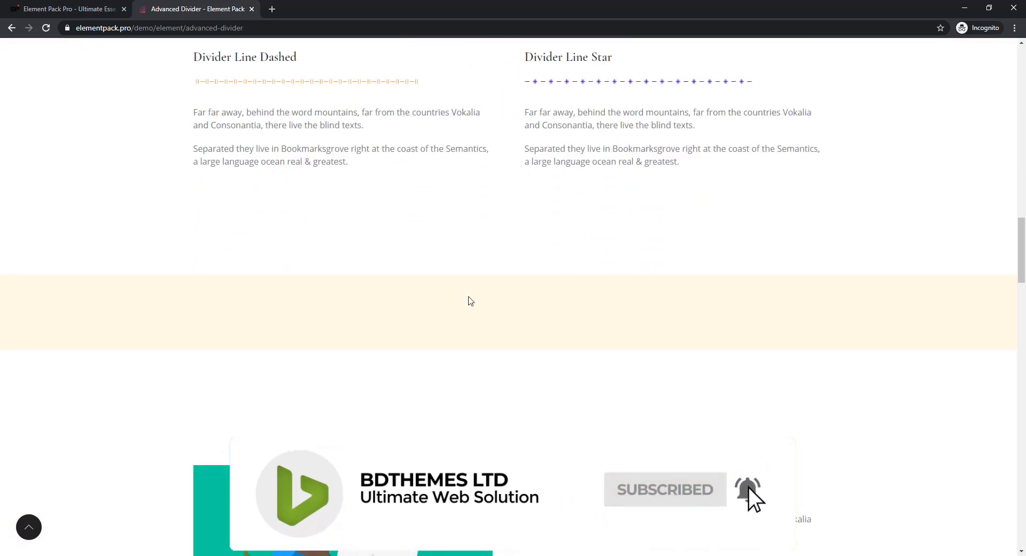
{"action": "scroll", "scroll_direction": "down", "scroll_amount": 3}
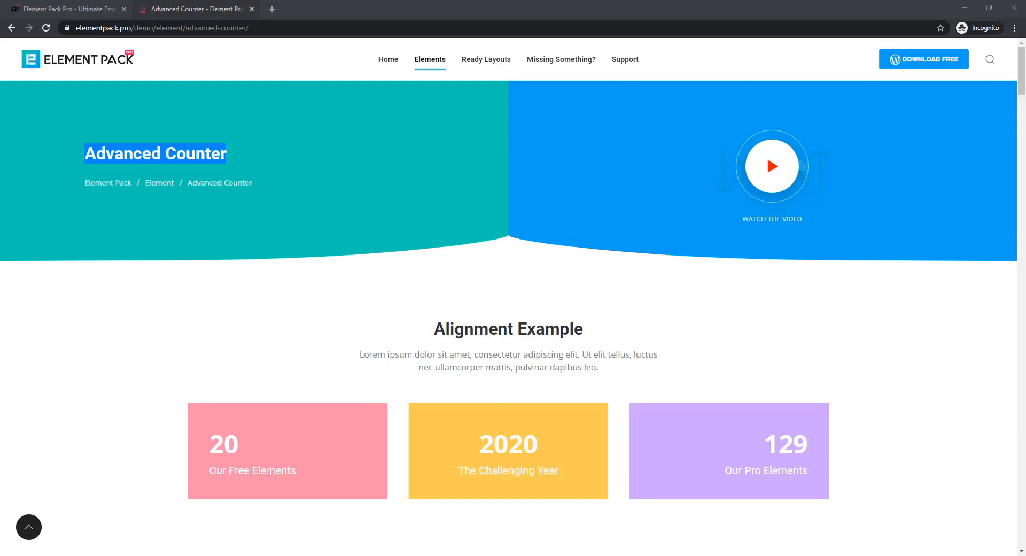
Scroll the Advanced Counter page through Alignment, Icon, Separator, Border and Icon Background examples.
{"action": "scroll", "scroll_direction": "down", "scroll_amount": 3}
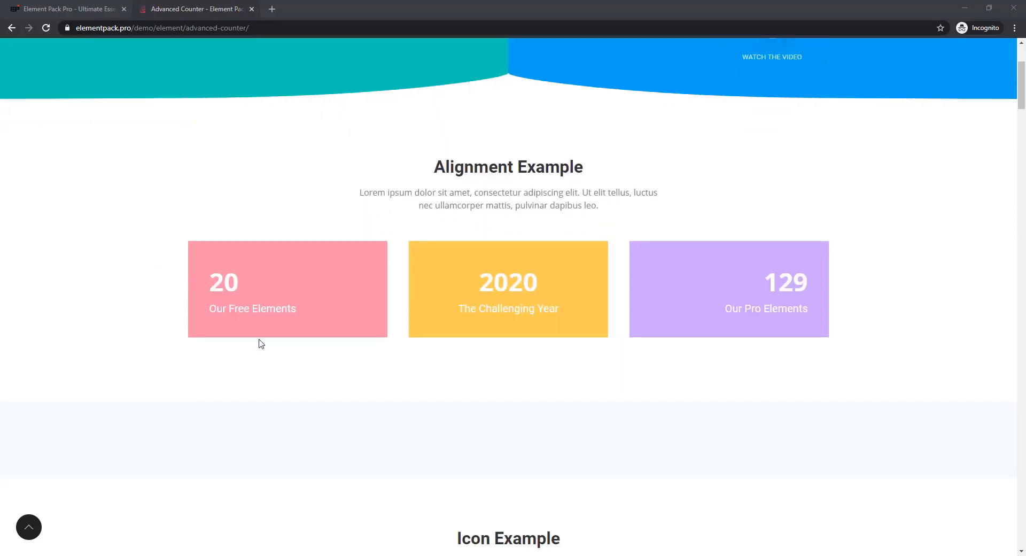
{"action": "scroll", "scroll_direction": "down", "scroll_amount": 3}
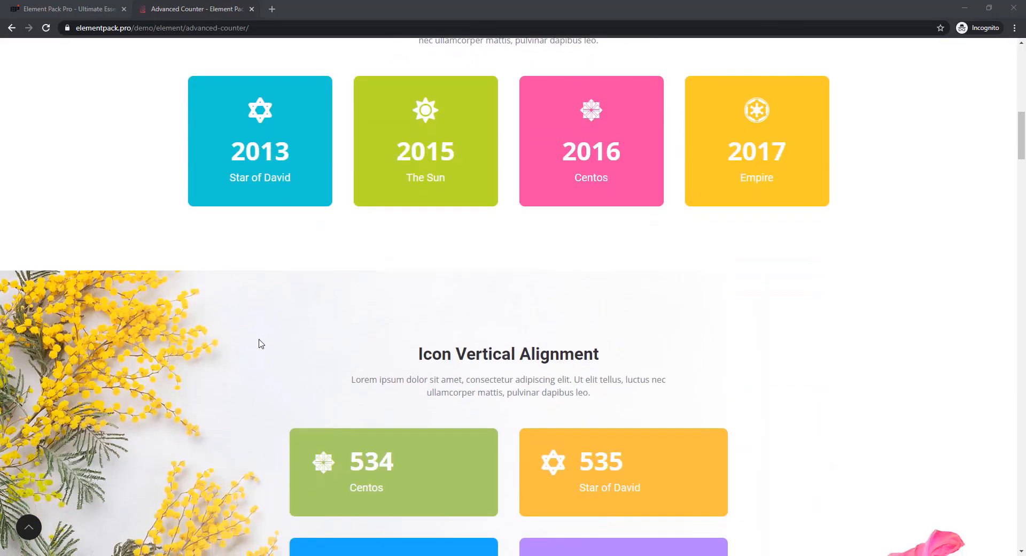
{"action": "scroll", "scroll_direction": "down", "scroll_amount": 3}
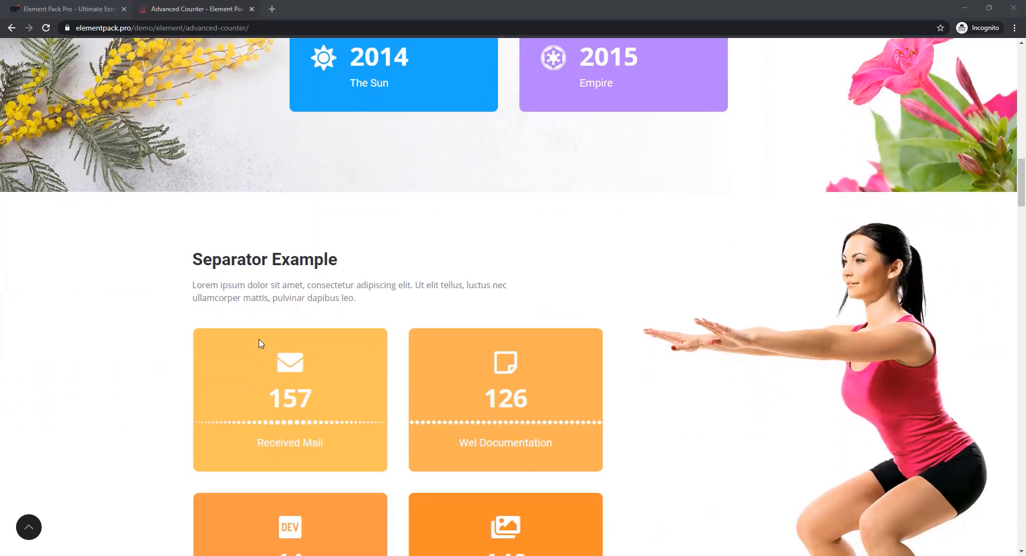
{"action": "scroll", "scroll_direction": "down", "scroll_amount": 3}
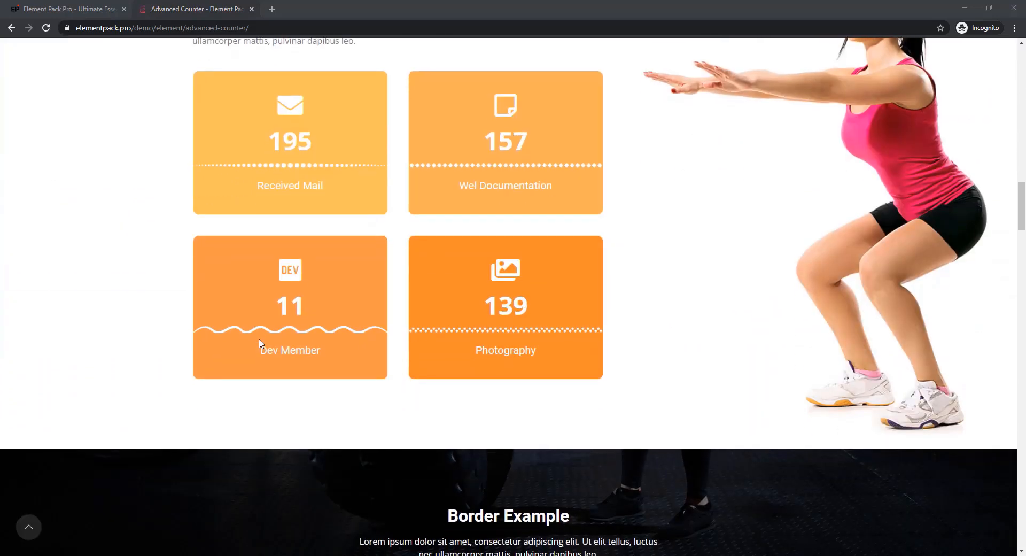
{"action": "scroll", "scroll_direction": "down", "scroll_amount": 3}
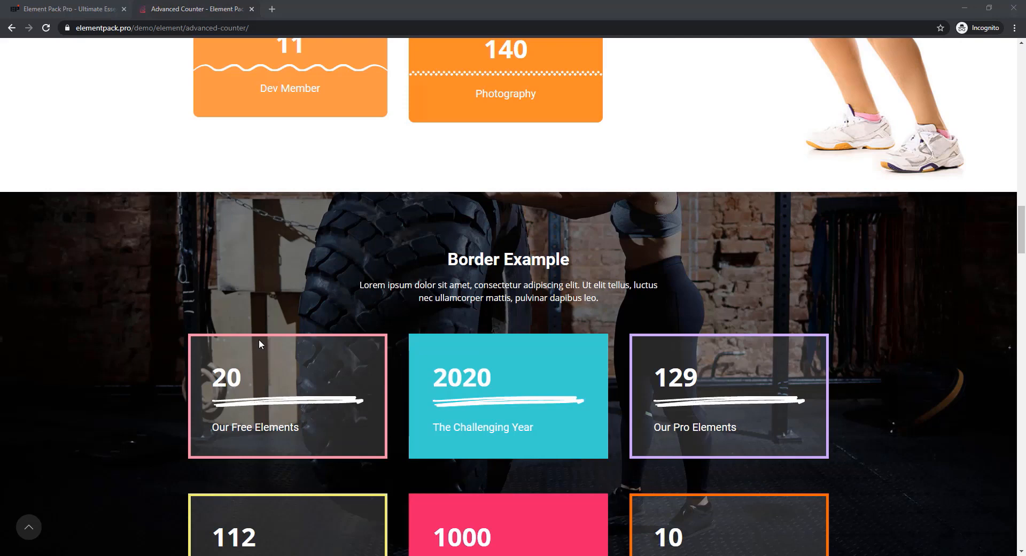
{"action": "scroll", "scroll_direction": "down", "scroll_amount": 3}
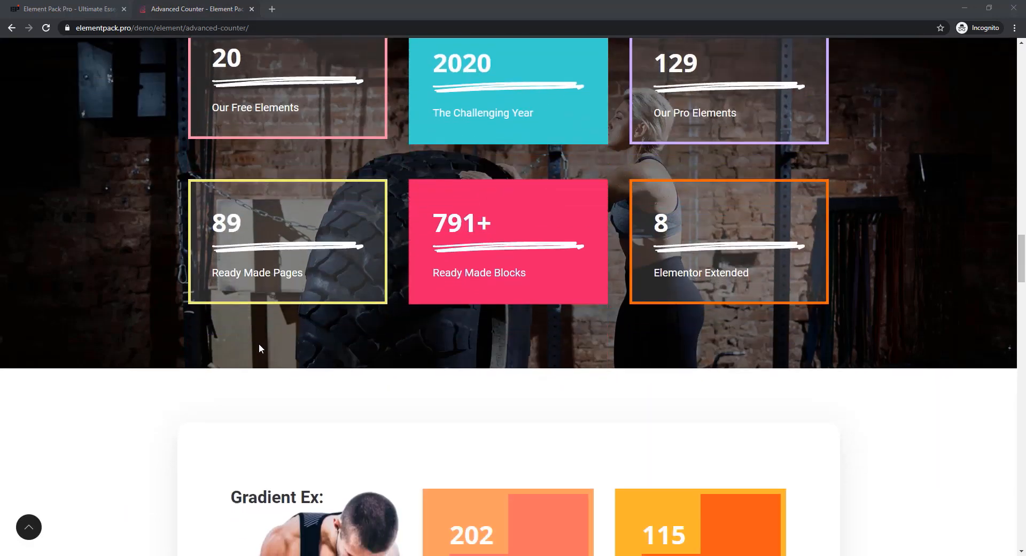
{"action": "scroll", "scroll_direction": "down", "scroll_amount": 3}
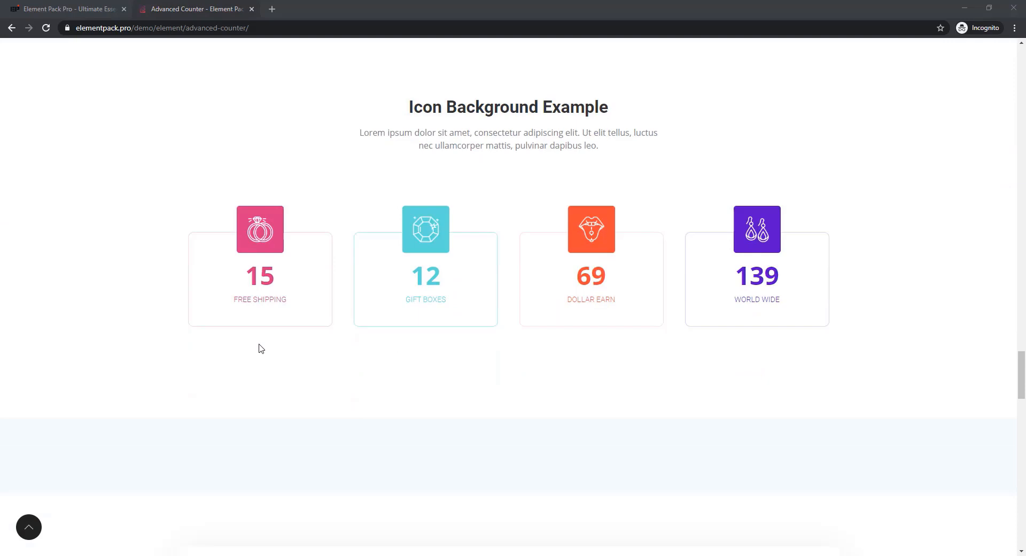
{"action": "scroll", "scroll_direction": "down", "scroll_amount": 3}
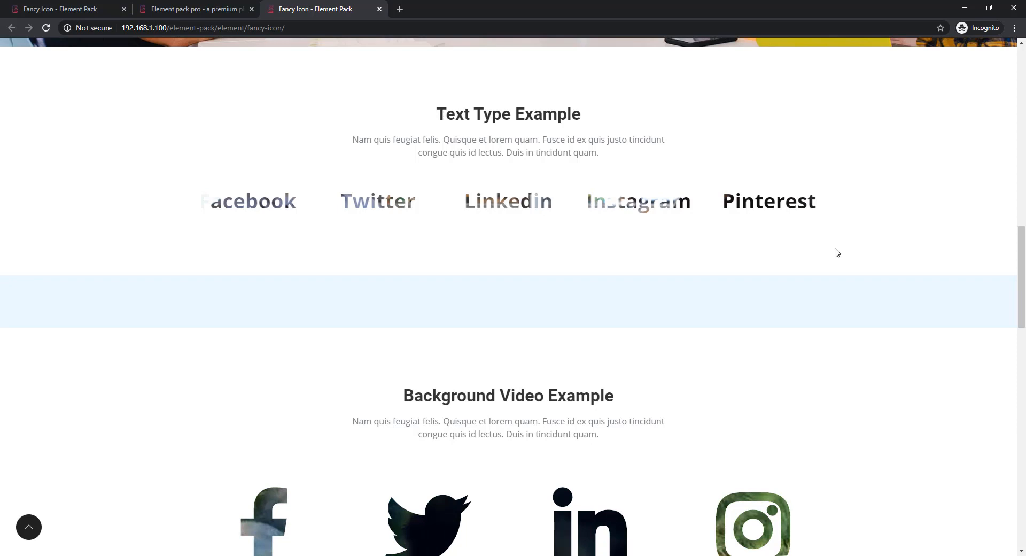
Scroll the Fancy Icon page down to the Hover Icon Color and Background Video examples.
{"action": "scroll", "scroll_direction": "down", "scroll_amount": 3}
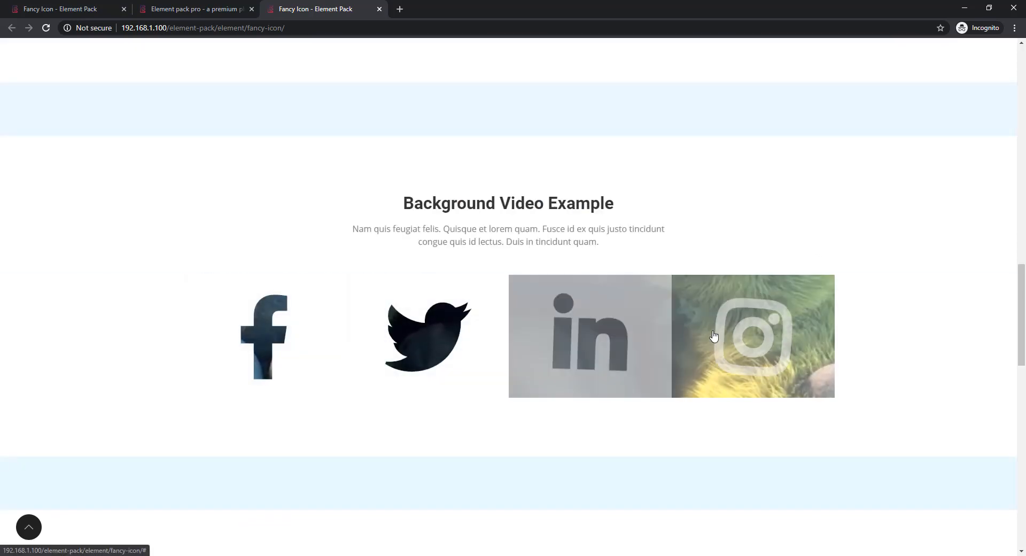
{"action": "scroll", "scroll_direction": "down", "scroll_amount": 3}
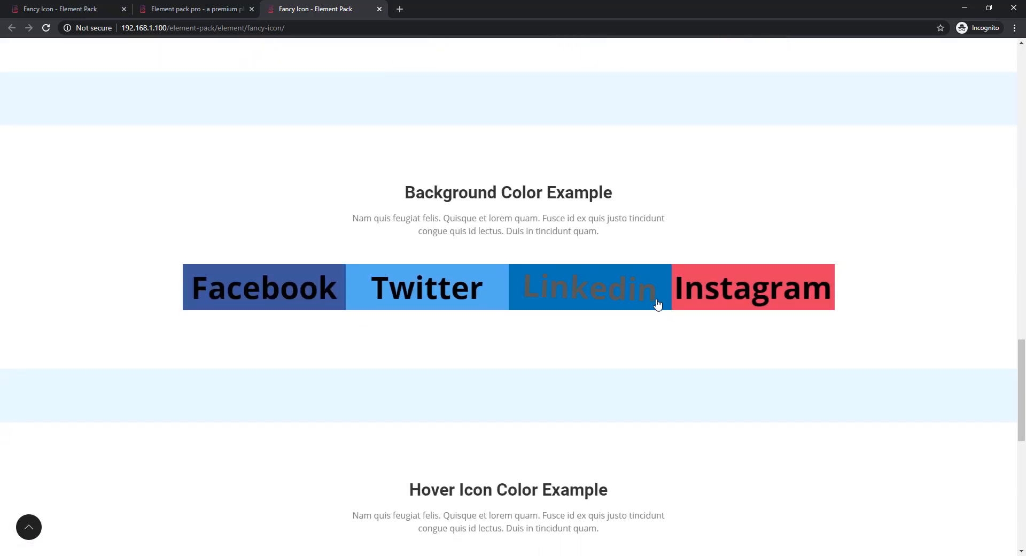
{"action": "scroll", "scroll_direction": "down", "scroll_amount": 3}
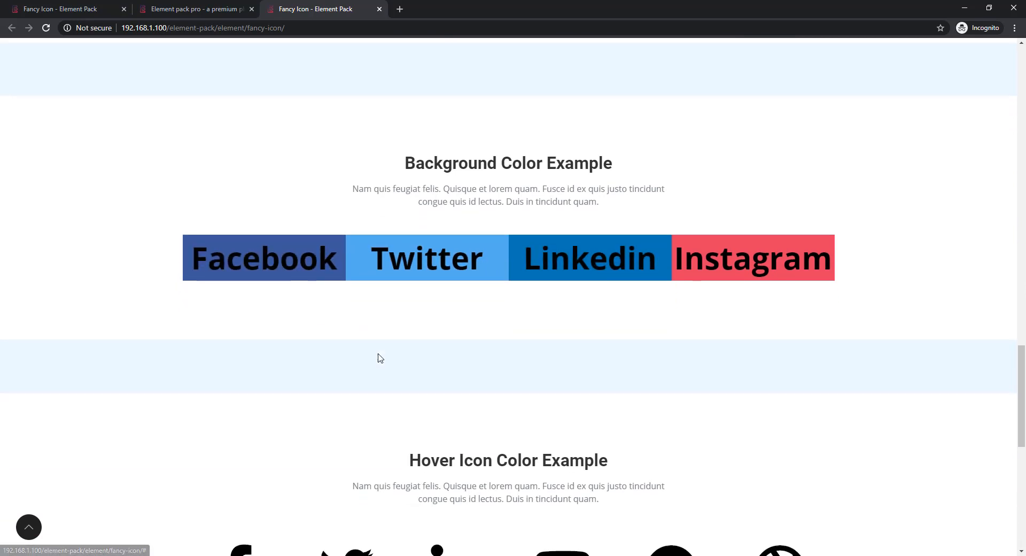
{"action": "scroll", "scroll_direction": "down", "scroll_amount": 3}
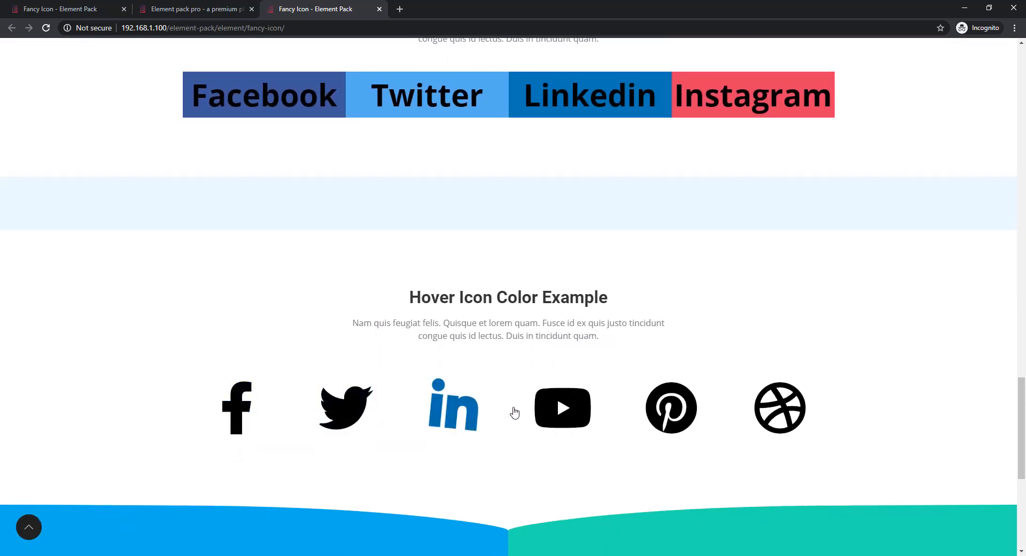
{"action": "mouse_move", "coordinate": [779, 407]}
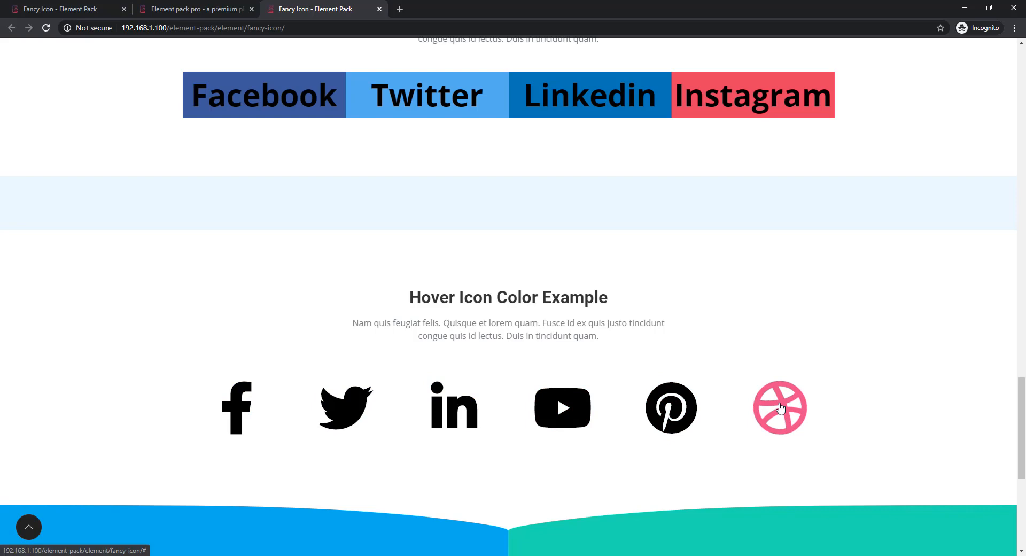
{"action": "scroll", "scroll_direction": "down", "scroll_amount": 3}
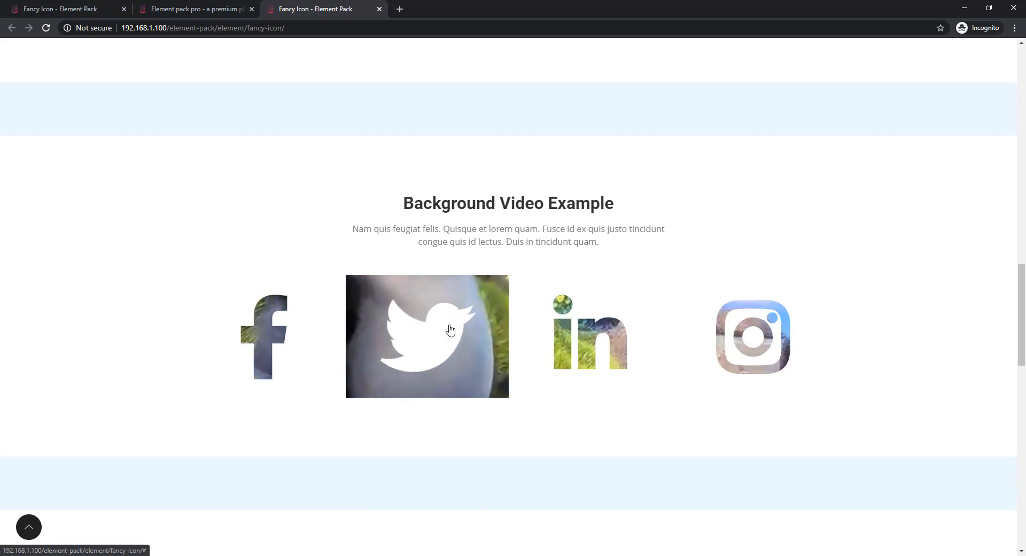
{"action": "mouse_move", "coordinate": [625, 433]}
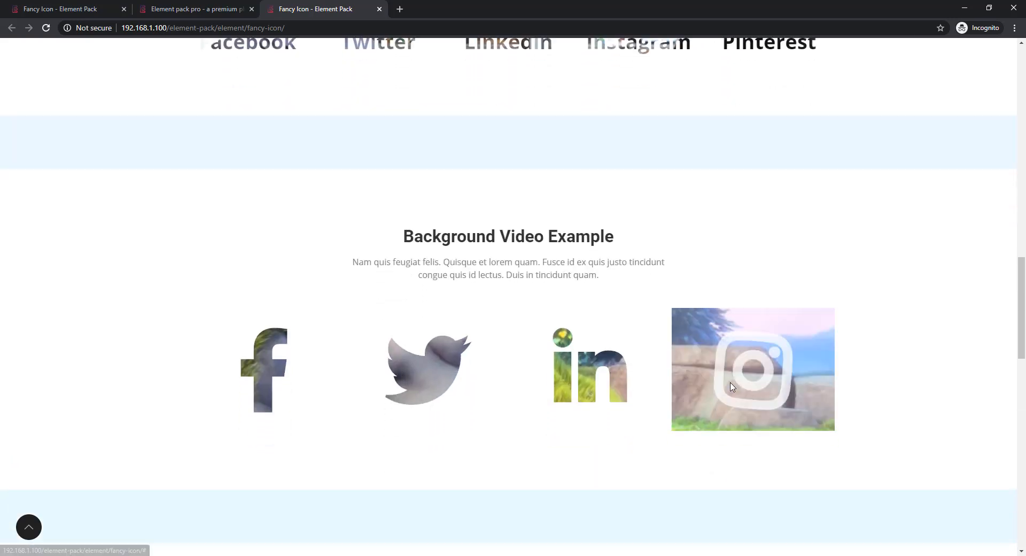
{"action": "scroll", "scroll_direction": "down", "scroll_amount": 3}
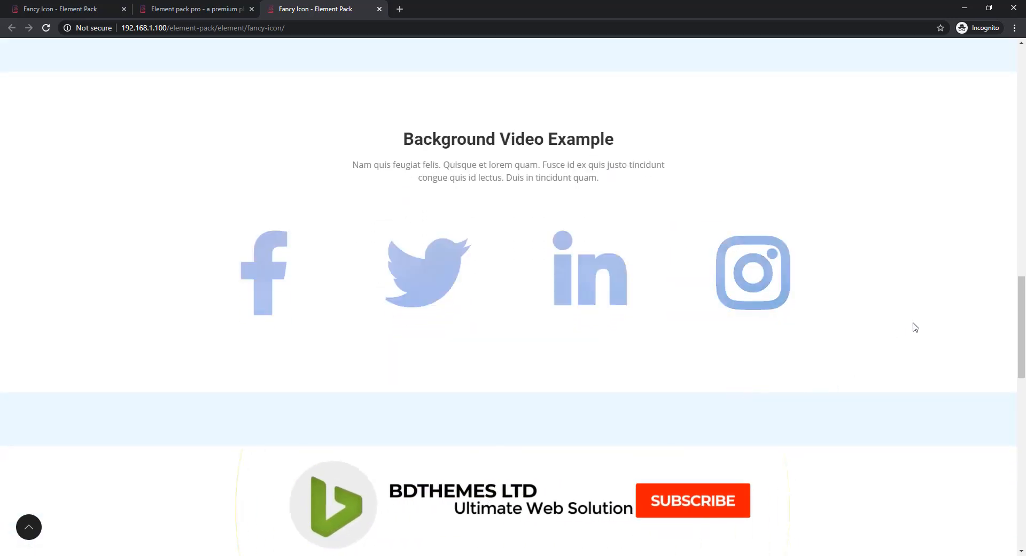
{"action": "scroll", "scroll_direction": "down", "scroll_amount": 3}
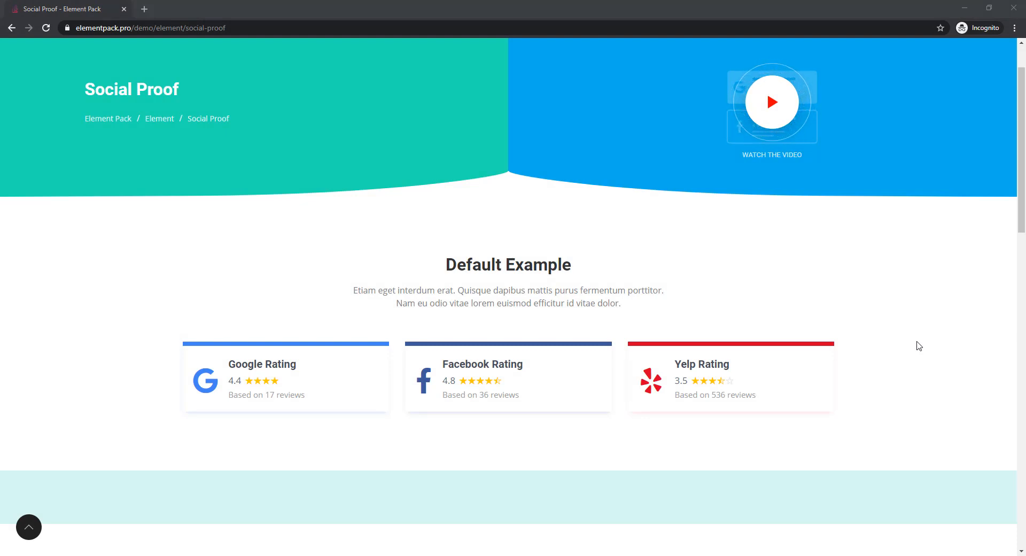
{"action": "mouse_move", "coordinate": [448, 313]}
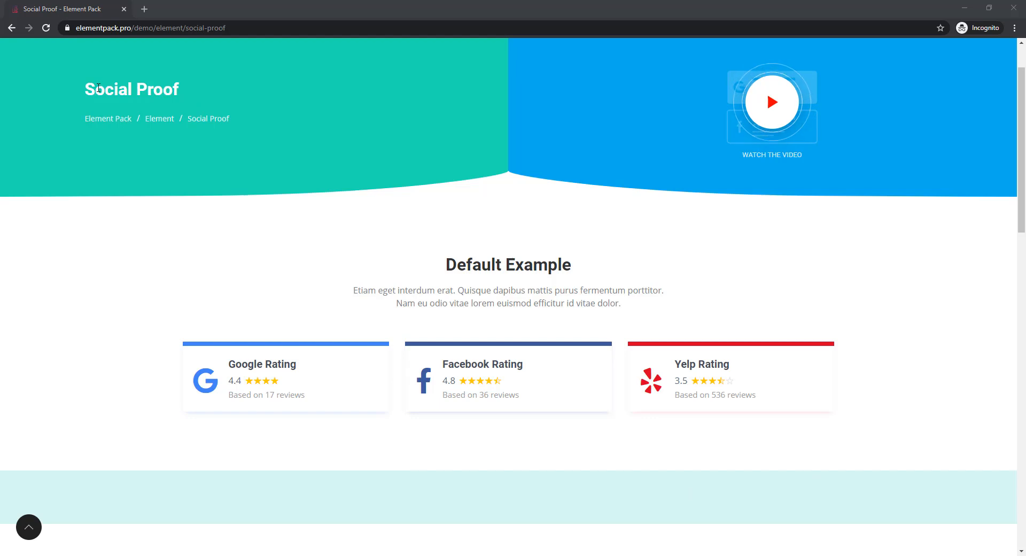
Highlight the Social Proof title, scroll to the footer, then back up to the Color Example rating cards.
{"action": "double_click", "coordinate": [130, 89]}
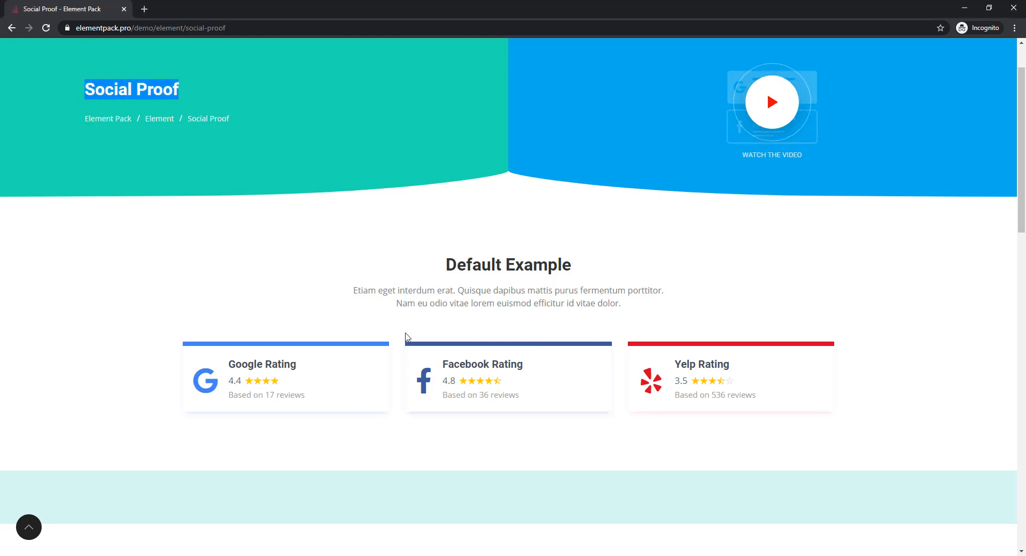
{"action": "scroll", "scroll_direction": "down", "scroll_amount": 3}
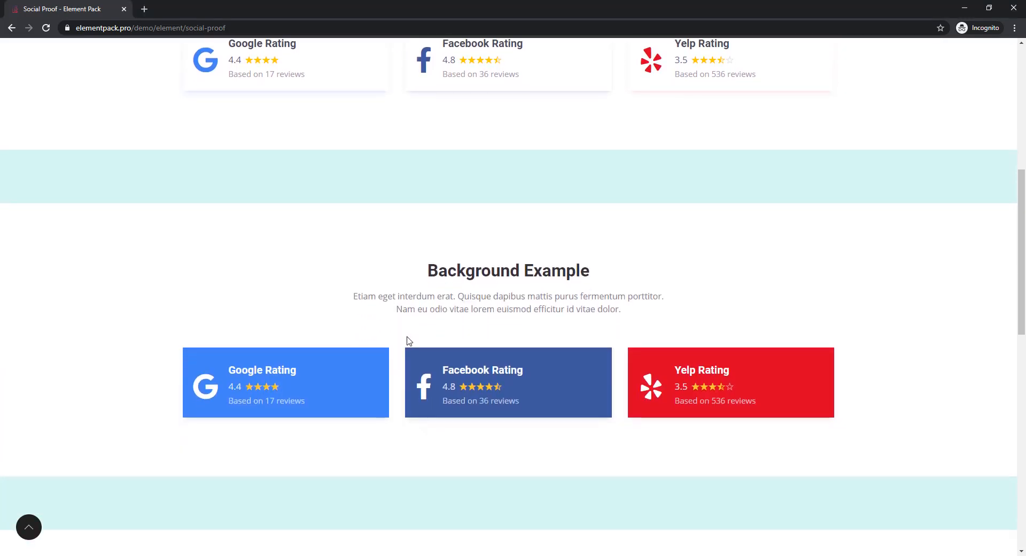
{"action": "scroll", "scroll_direction": "down", "scroll_amount": 3}
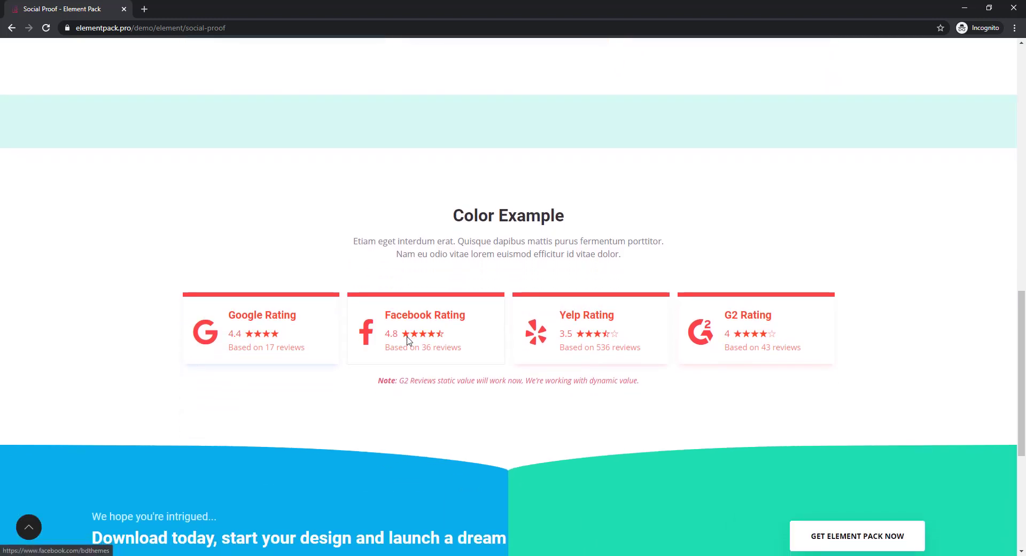
{"action": "scroll", "scroll_direction": "down", "scroll_amount": 3}
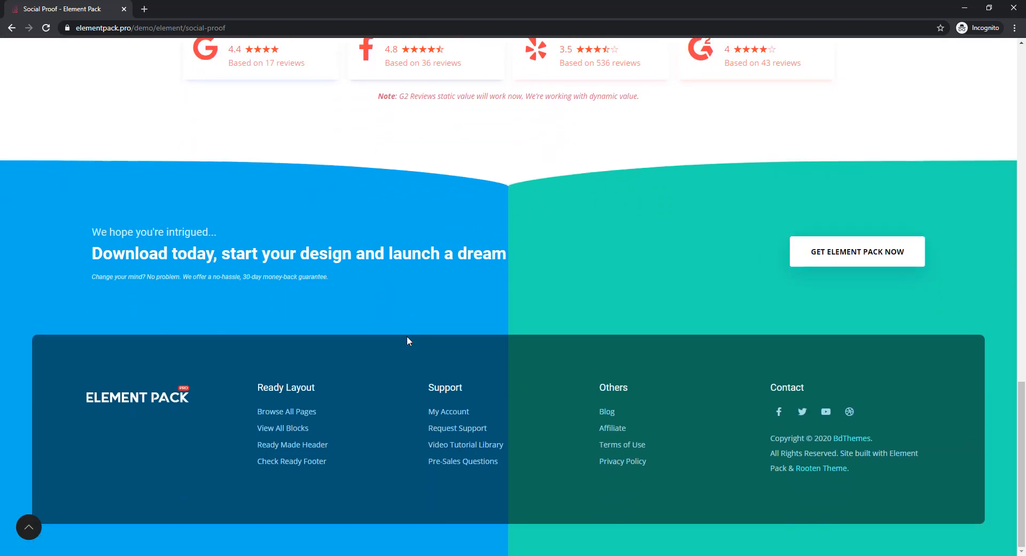
{"action": "scroll", "scroll_direction": "up", "scroll_amount": 3}
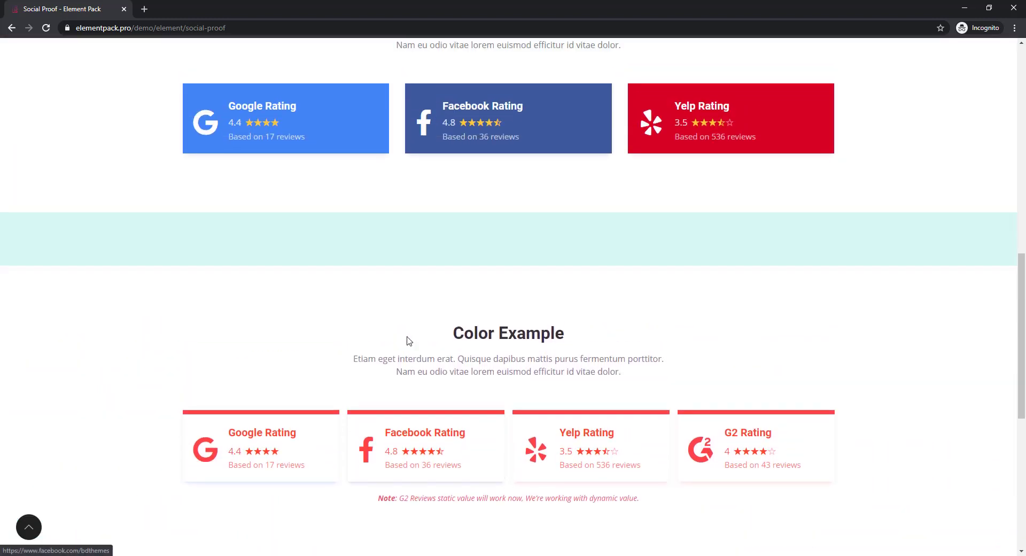
{"action": "scroll", "scroll_direction": "up", "scroll_amount": 3}
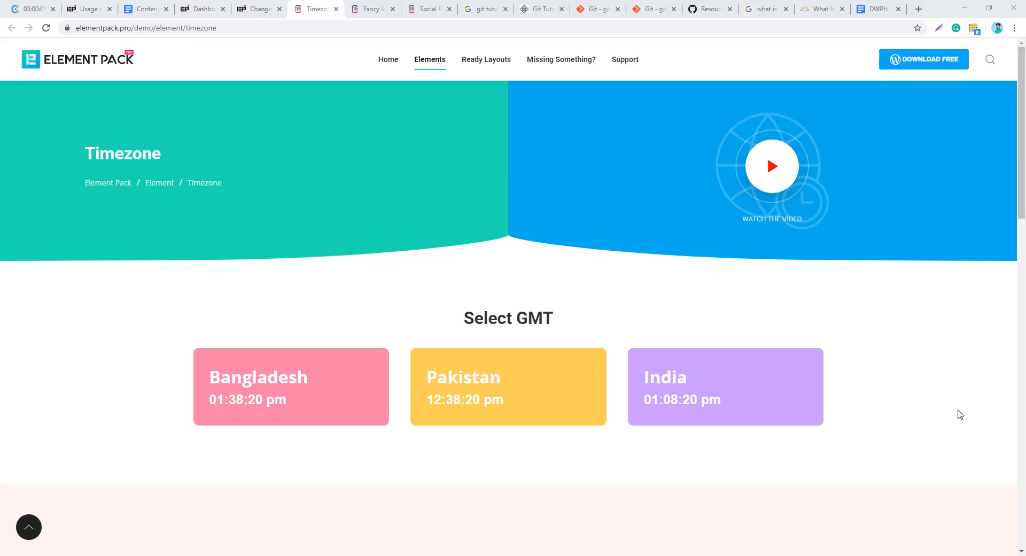
Scroll the Timezone page through Show Date and Layout Top, then return to the Select GMT clocks.
{"action": "scroll", "scroll_direction": "down", "scroll_amount": 3}
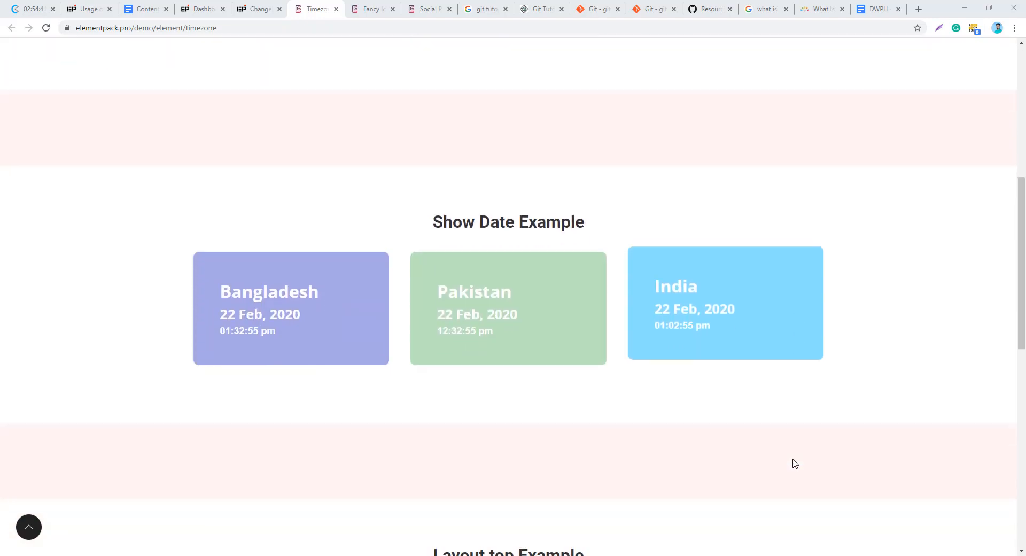
{"action": "scroll", "scroll_direction": "down", "scroll_amount": 3}
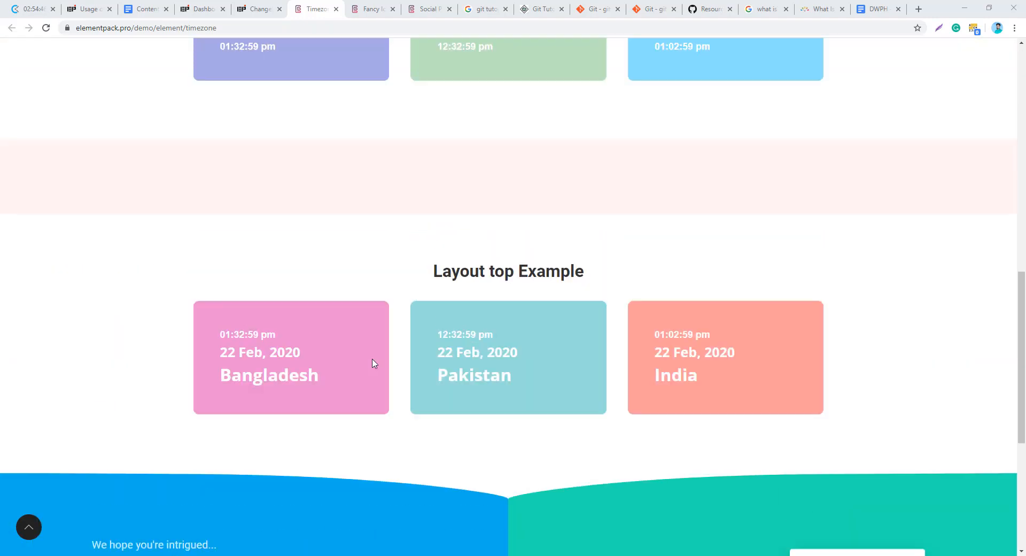
{"action": "scroll", "scroll_direction": "up", "scroll_amount": 3}
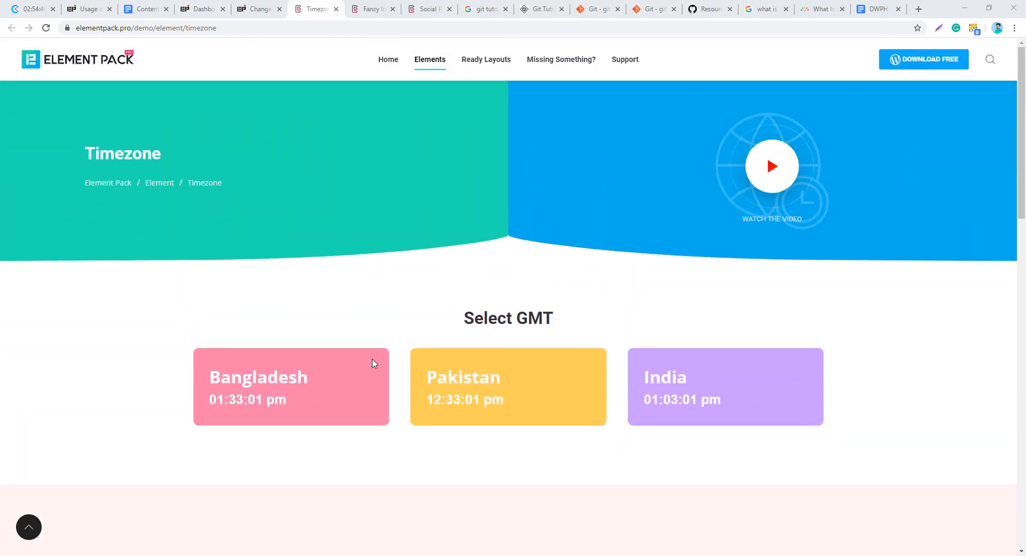